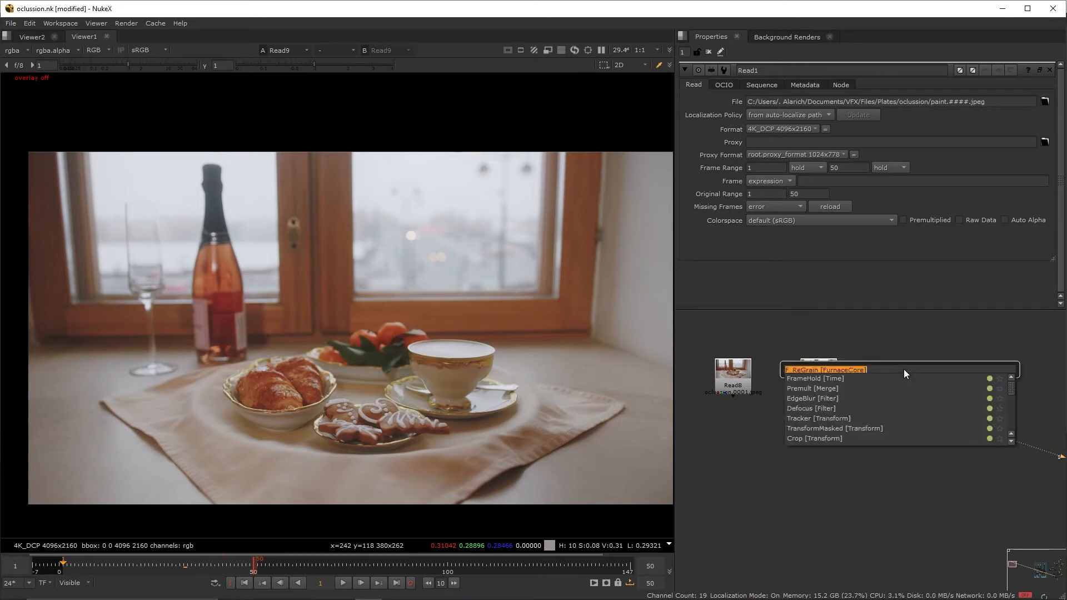
# Add FrameHold, Roto, Transform and CornerPin nodes under Read9 and merge them over the plate
pyautogui.click(814, 379)
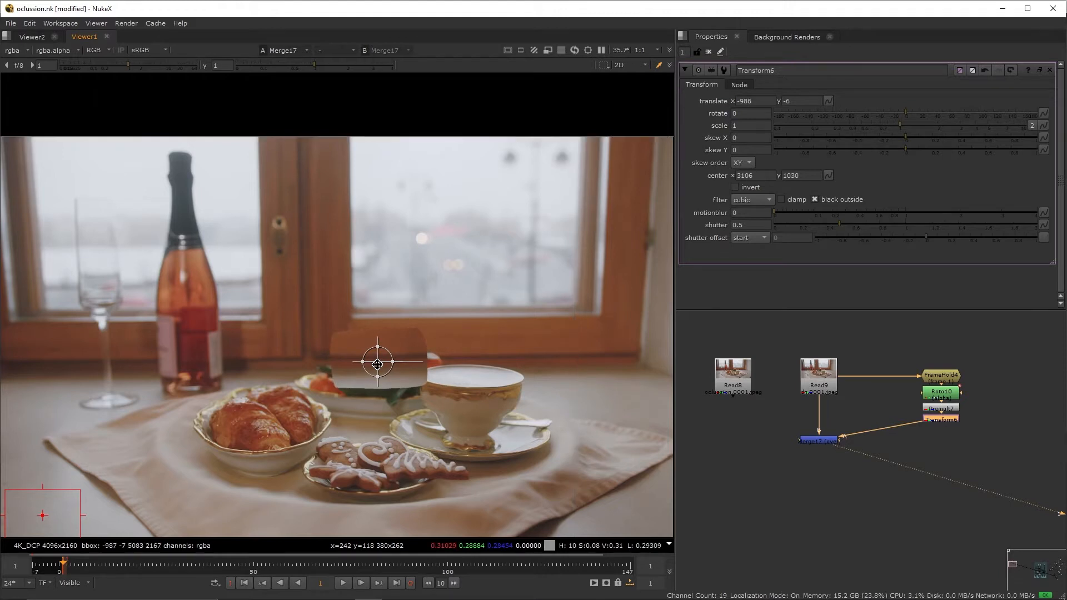
pyautogui.click(940, 420)
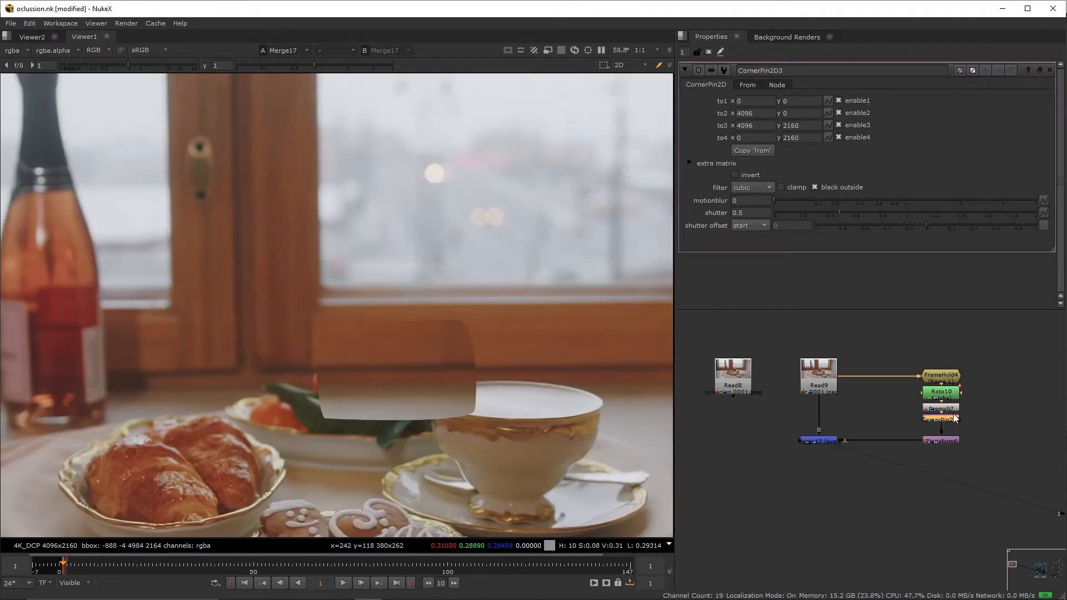
# Add a Blur node to the patch branch and pick the channels it affects
pyautogui.click(746, 85)
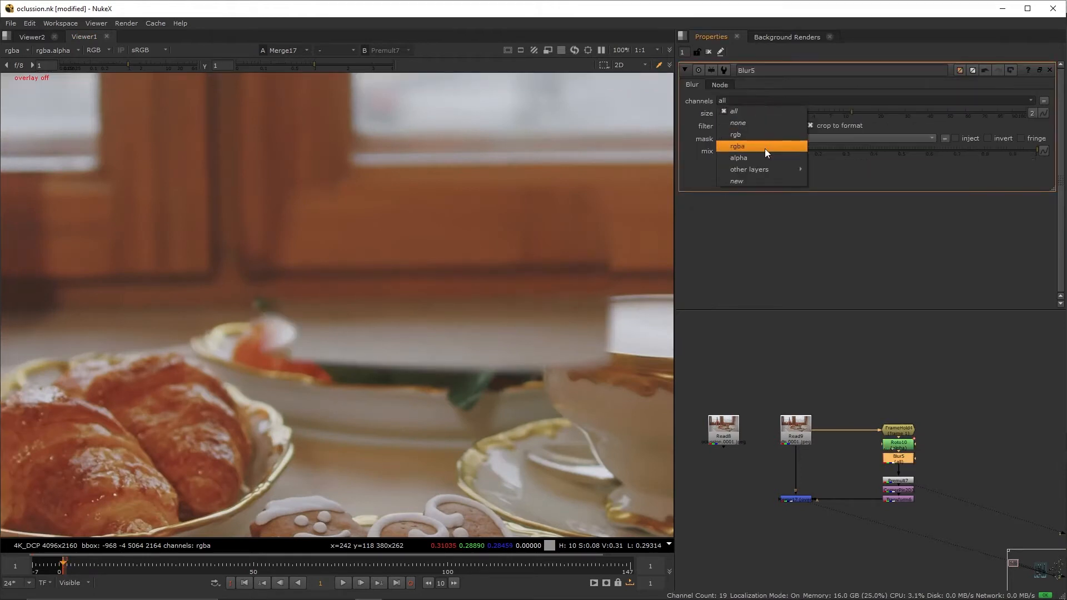
pyautogui.click(738, 157)
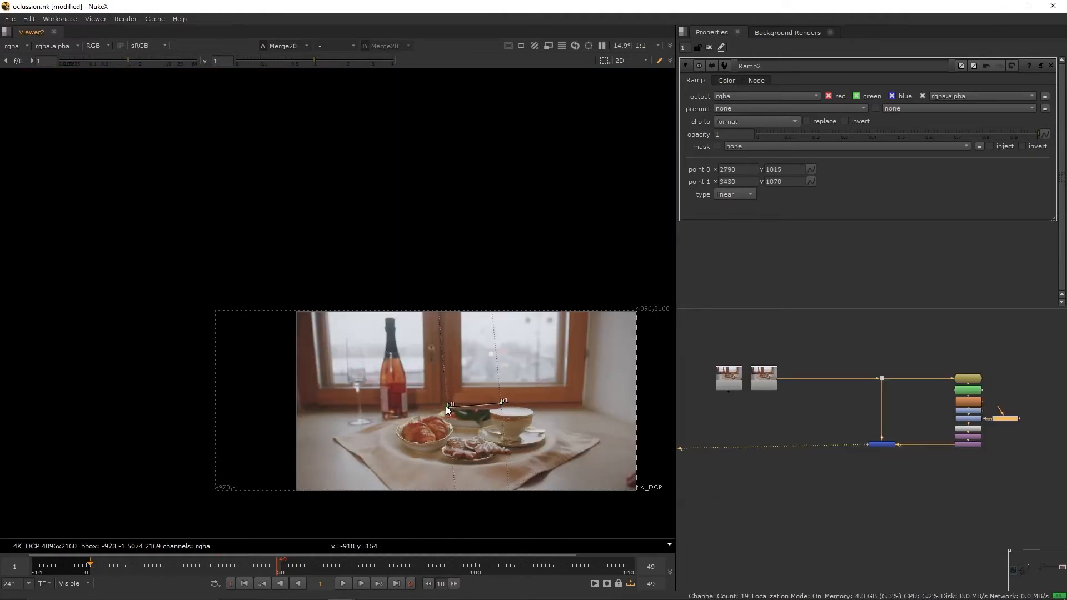
# Zoom the viewer to place the linear Ramp points across the fruit bowl patch
pyautogui.scroll(3)
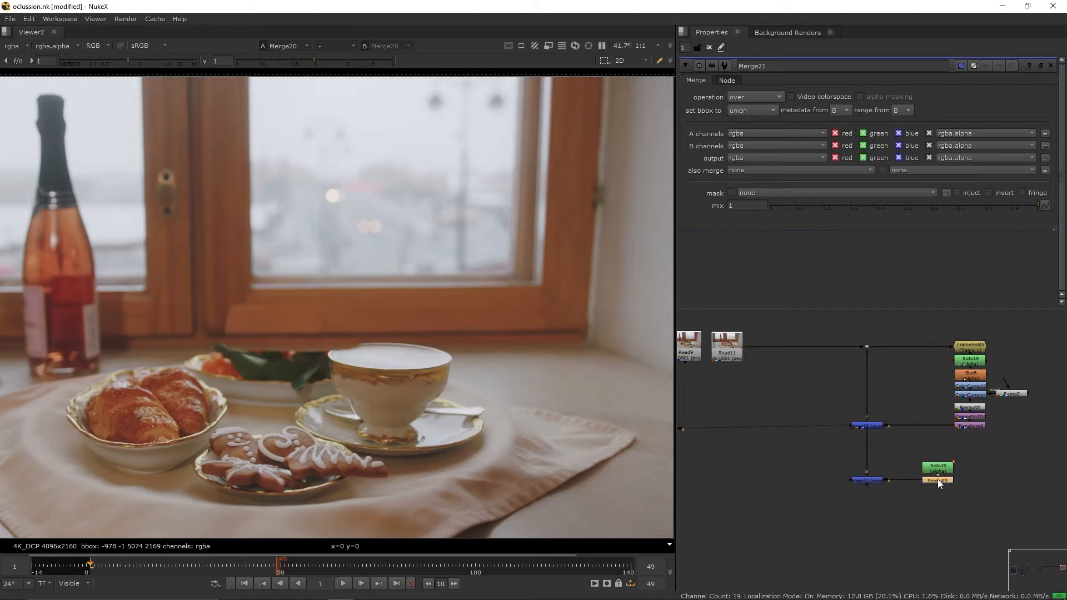
# Adjust the Read11 patch branch Transform to position the patch beside the cup
pyautogui.click(937, 489)
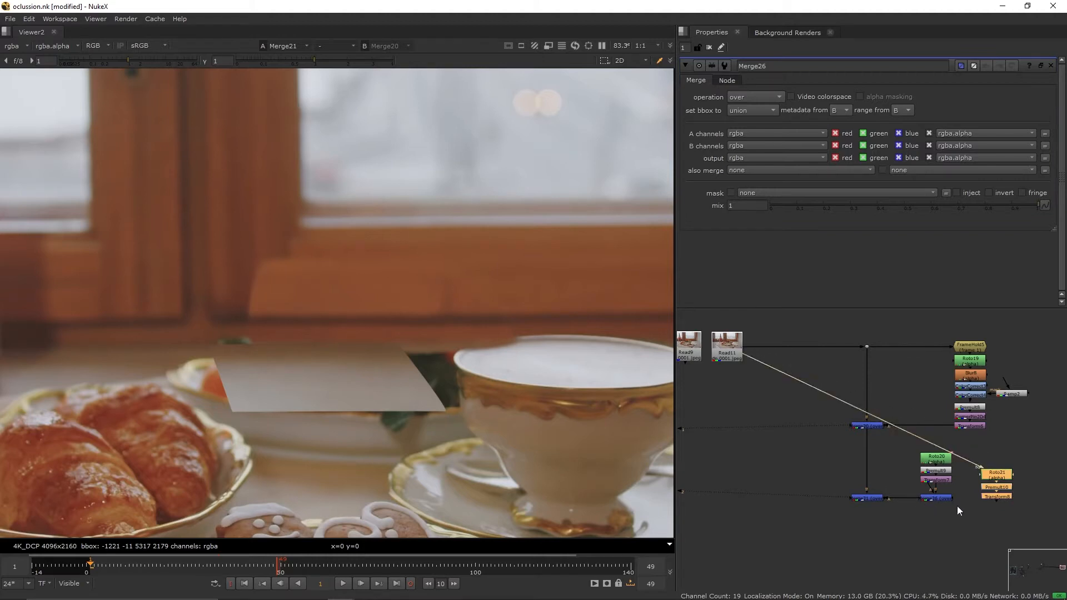
pyautogui.click(995, 496)
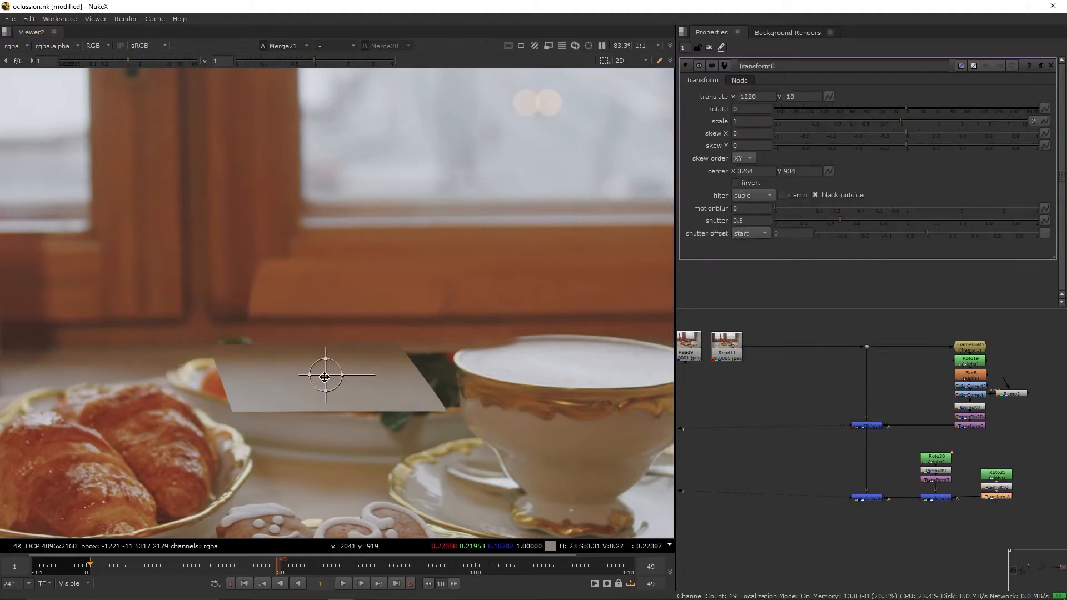
pyautogui.click(995, 474)
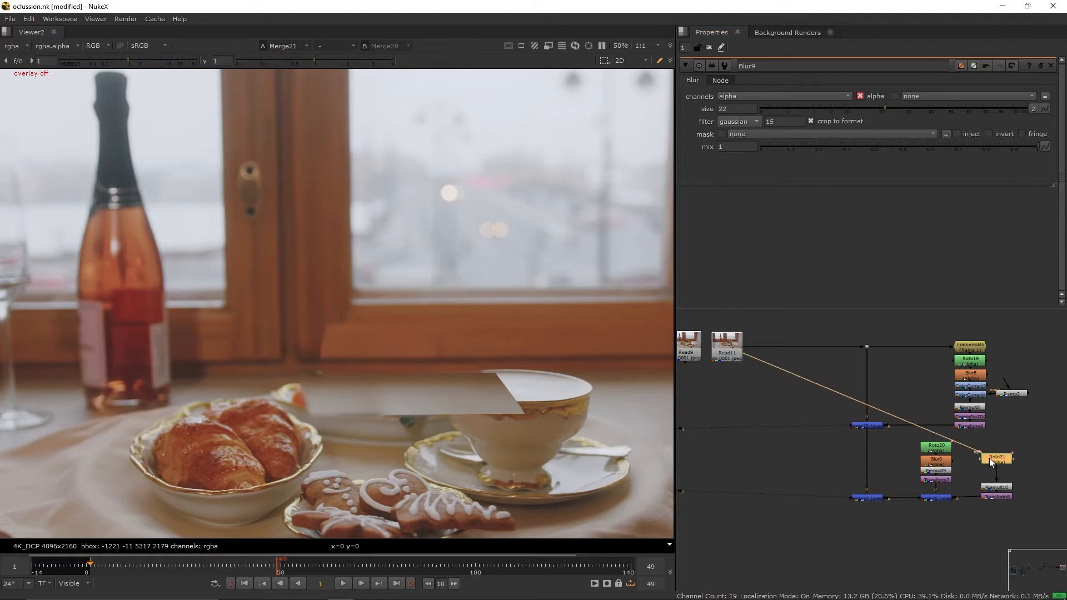
pyautogui.moveTo(998, 463)
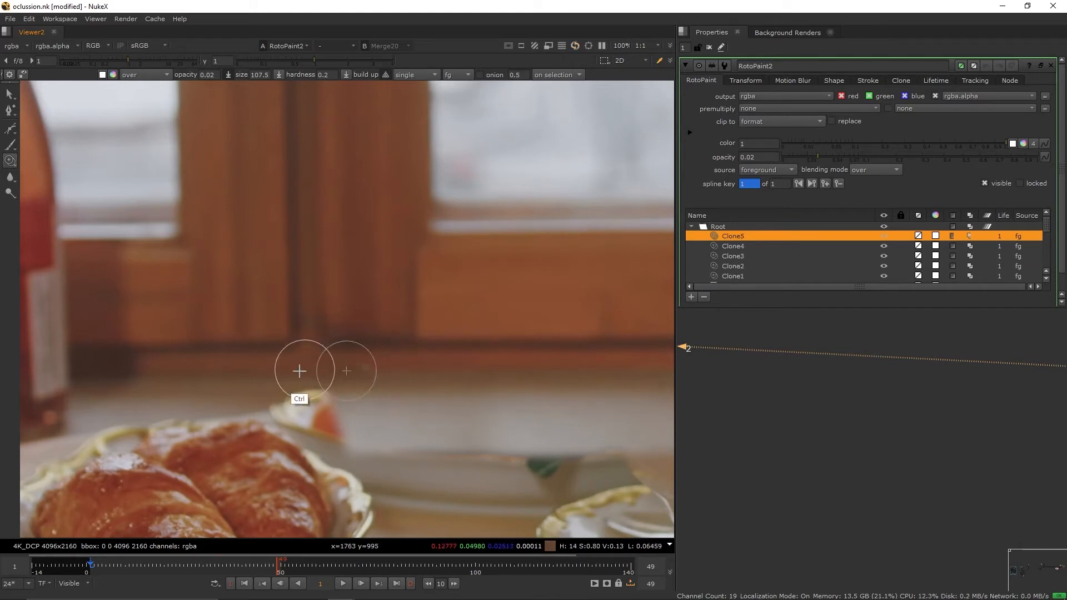
pyautogui.moveTo(340, 372)
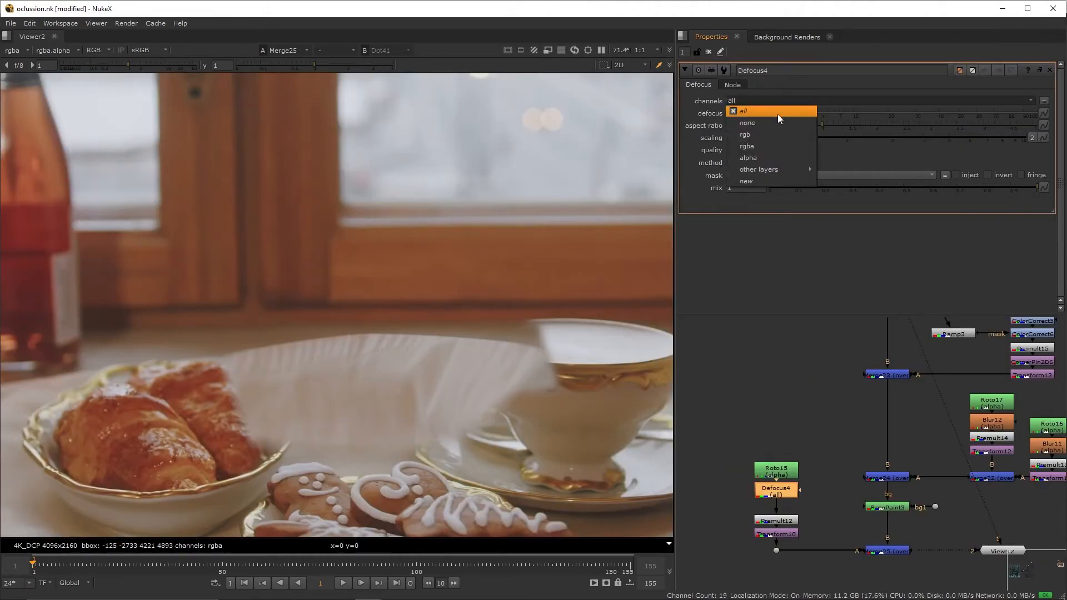
# Limit the Roto15 branch's Defocus and Blur channels to alpha
pyautogui.click(746, 134)
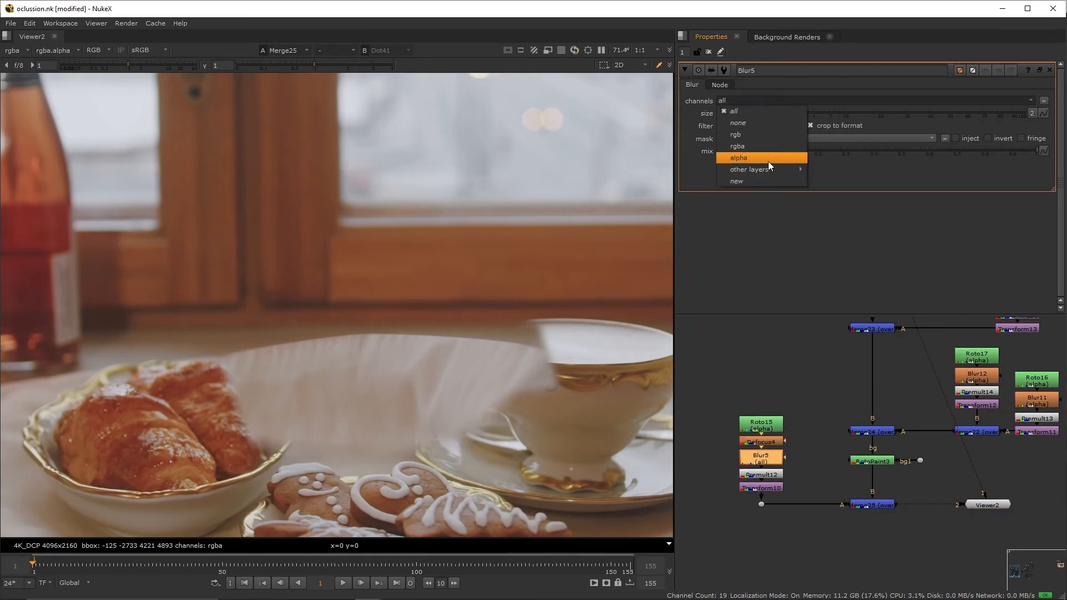
pyautogui.click(738, 157)
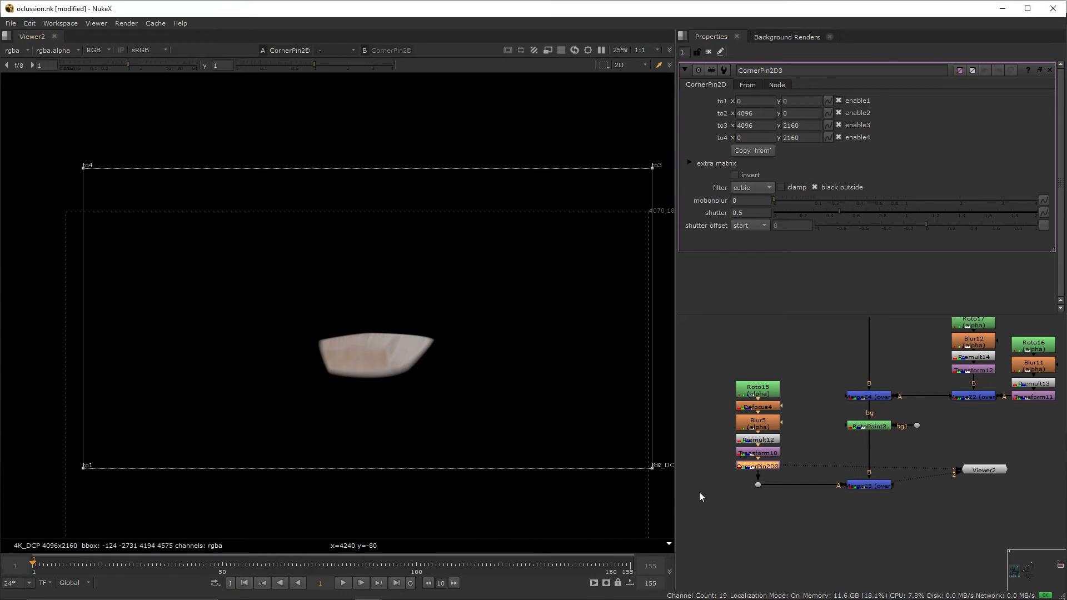
pyautogui.click(746, 85)
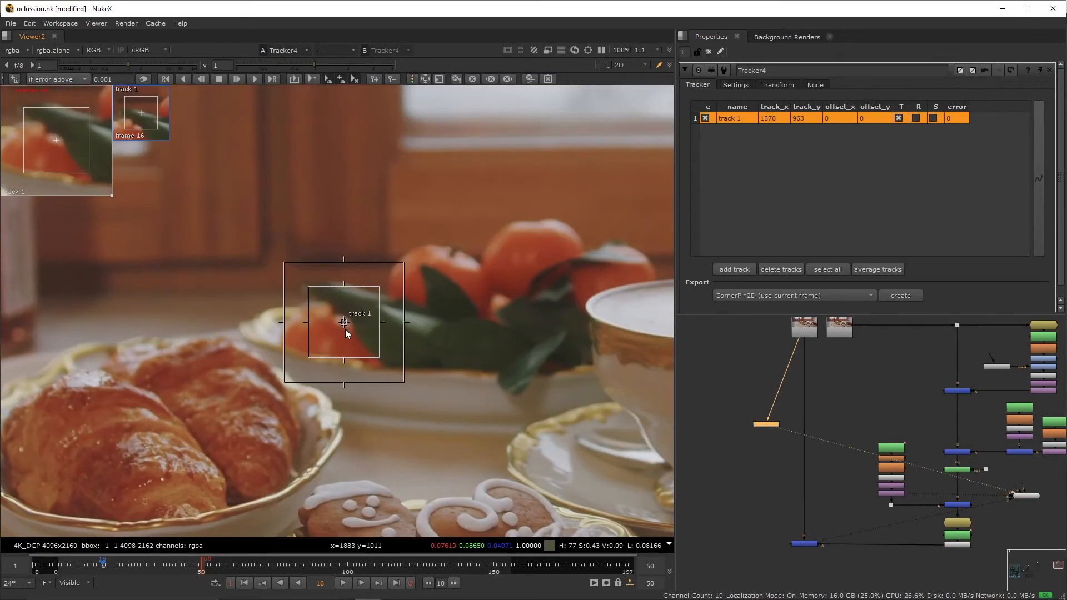
# Track the orange's track 1 forward through the frames
pyautogui.click(236, 79)
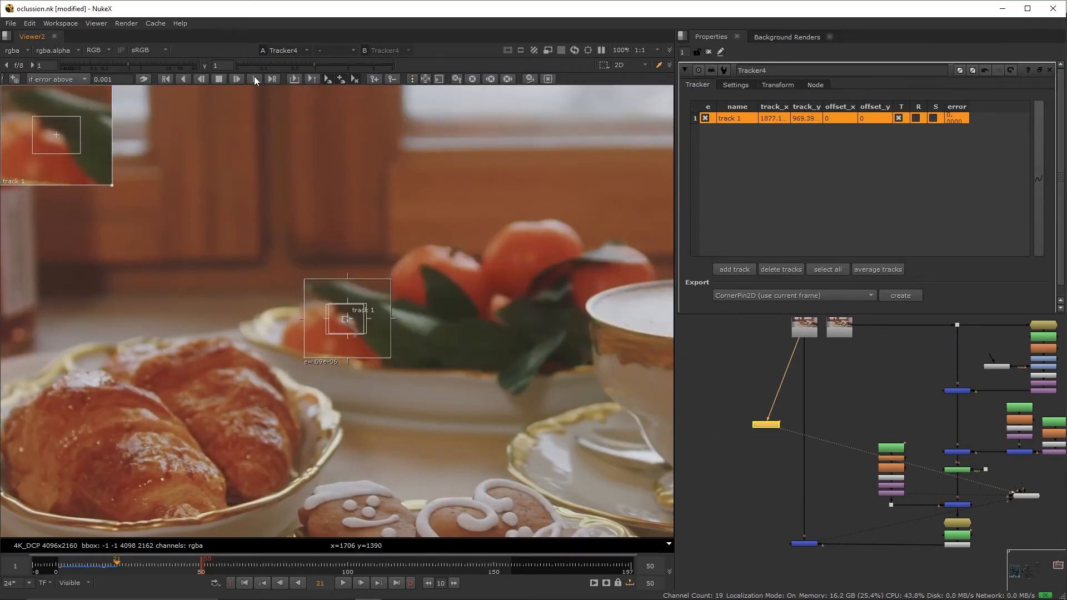
pyautogui.click(777, 85)
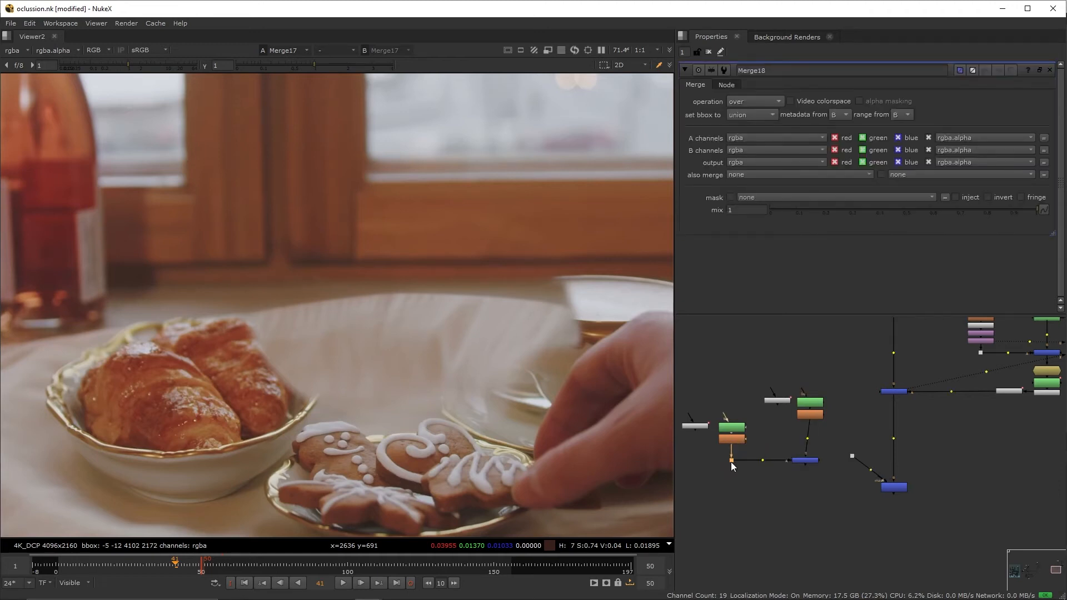
# Set Merge18's operation to screen and add a Clamp node after it
pyautogui.click(754, 101)
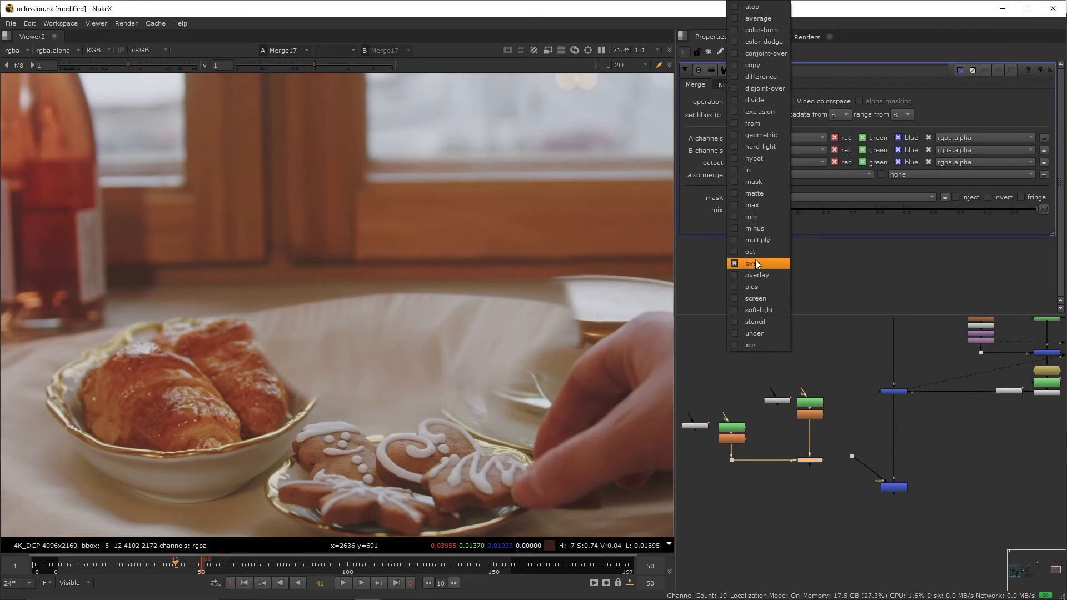
pyautogui.click(756, 298)
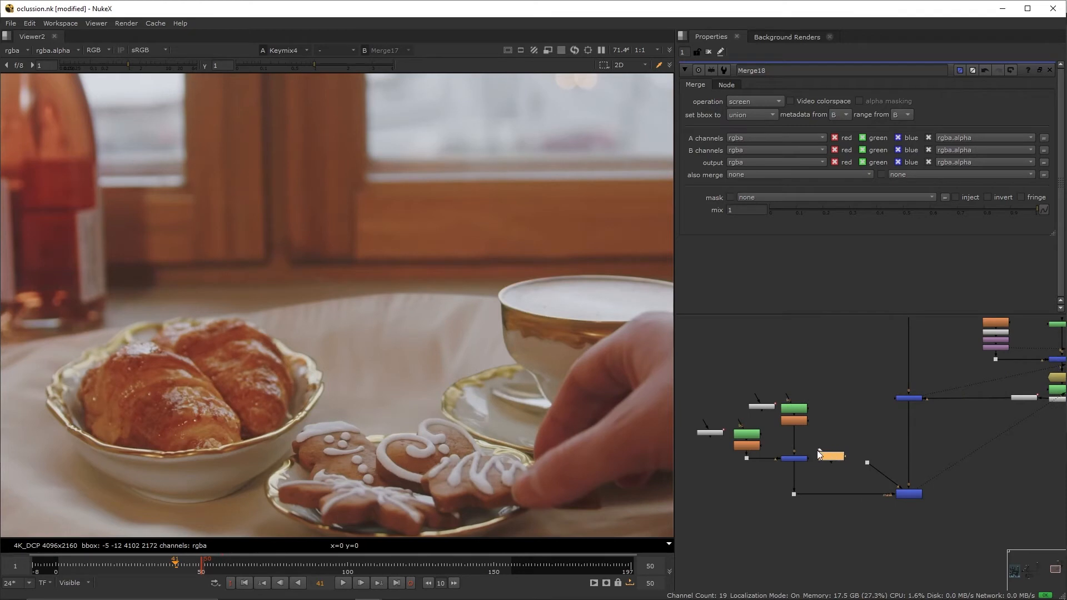
pyautogui.click(830, 458)
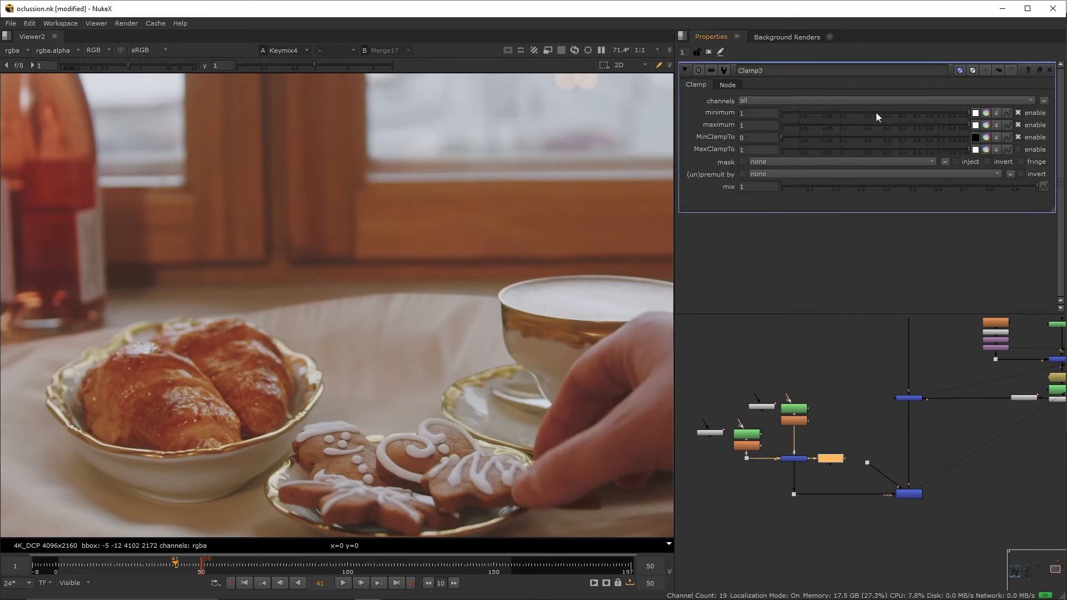
pyautogui.click(901, 395)
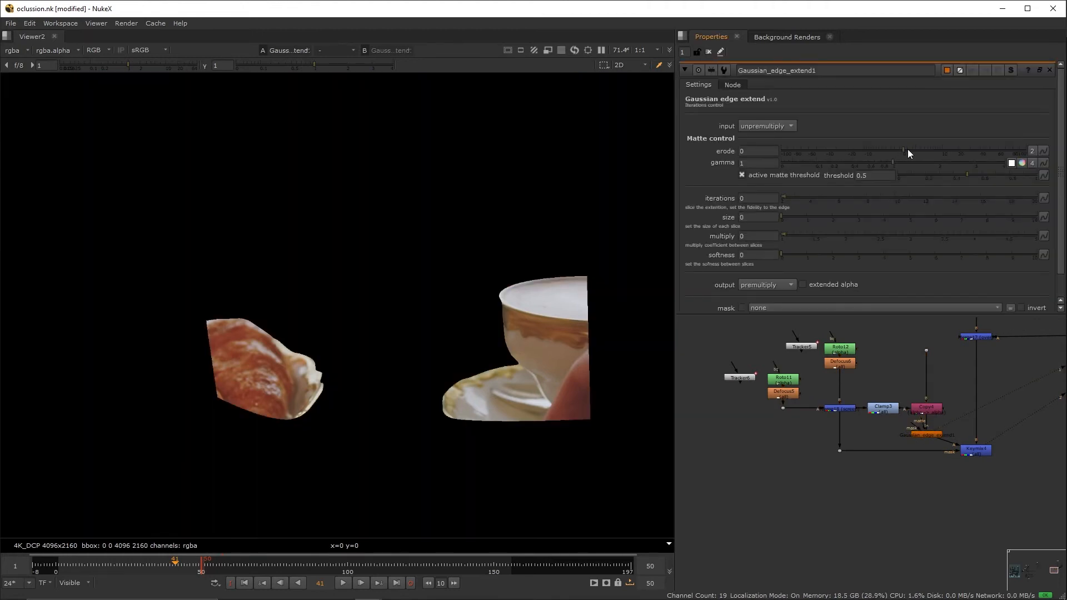
pyautogui.moveTo(908, 154)
pyautogui.write('10')
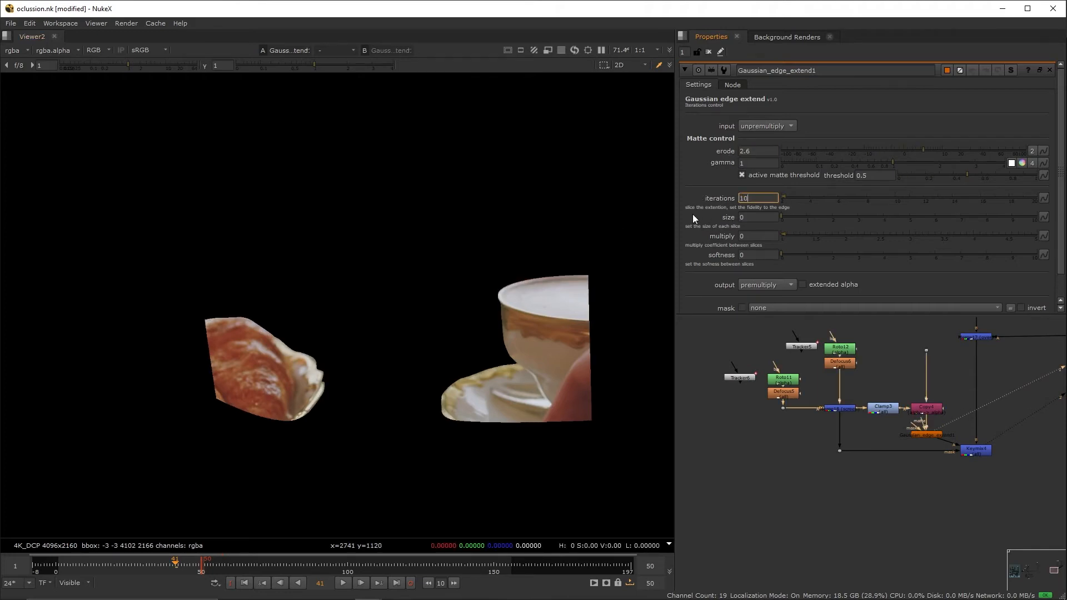
# Set the Gaussian edge extend size to 1.5 and apply the softness value
pyautogui.click(757, 216)
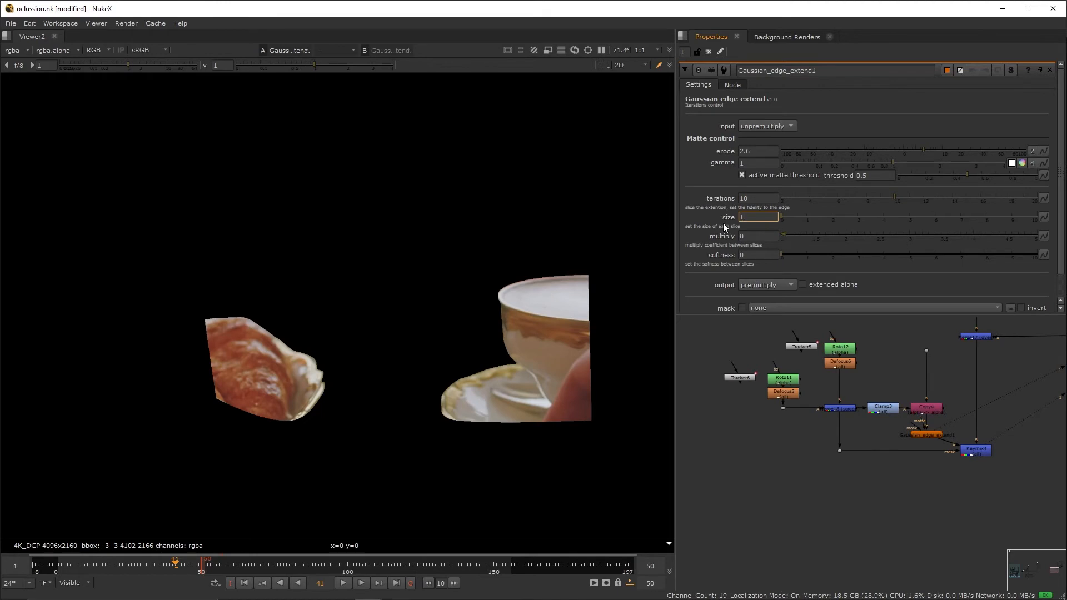
pyautogui.write('1.5')
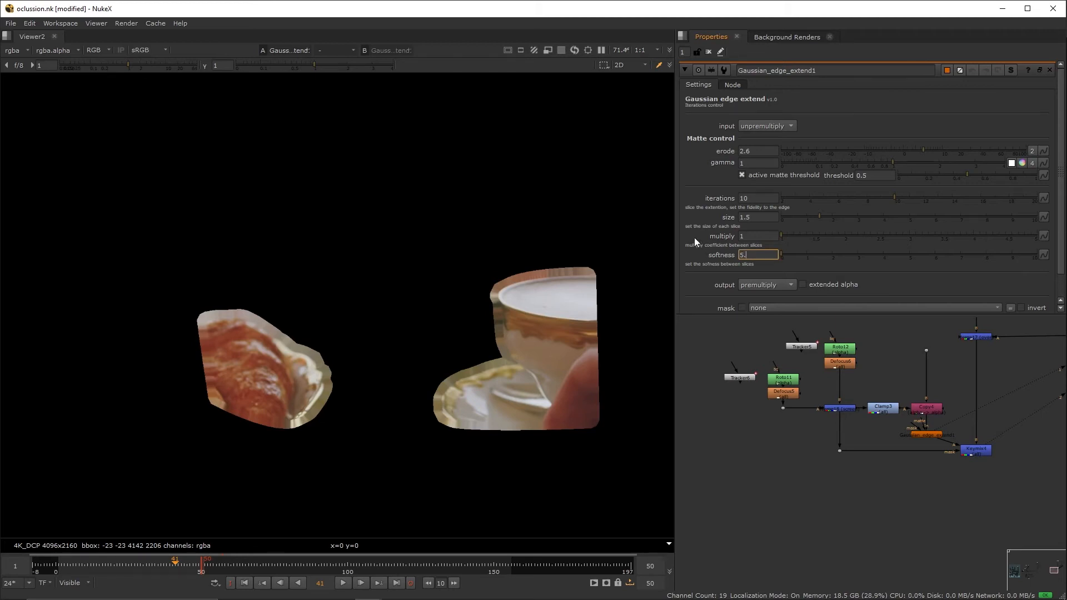
pyautogui.click(976, 450)
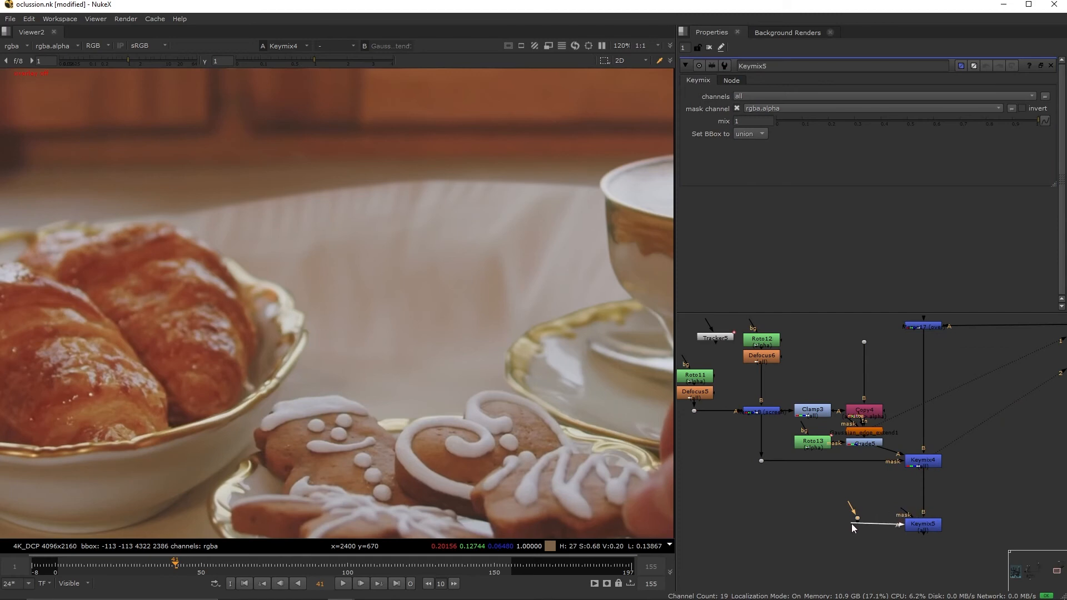
pyautogui.moveTo(858, 487)
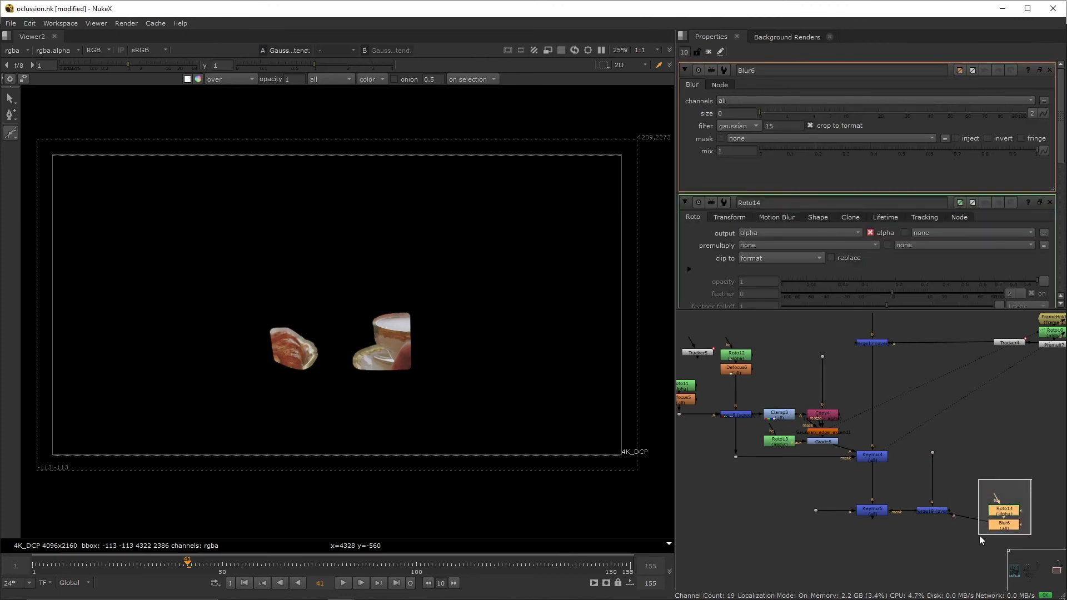
# Open Roto14 to draw the blurred mask shape feeding Keymix5
pyautogui.doubleClick(1003, 506)
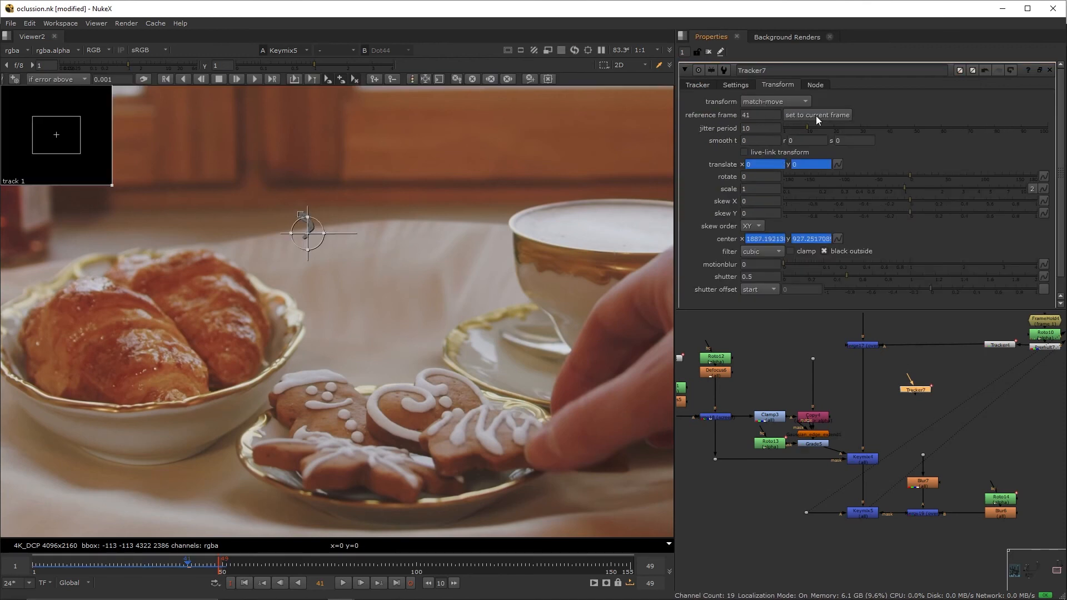
pyautogui.moveTo(912, 393)
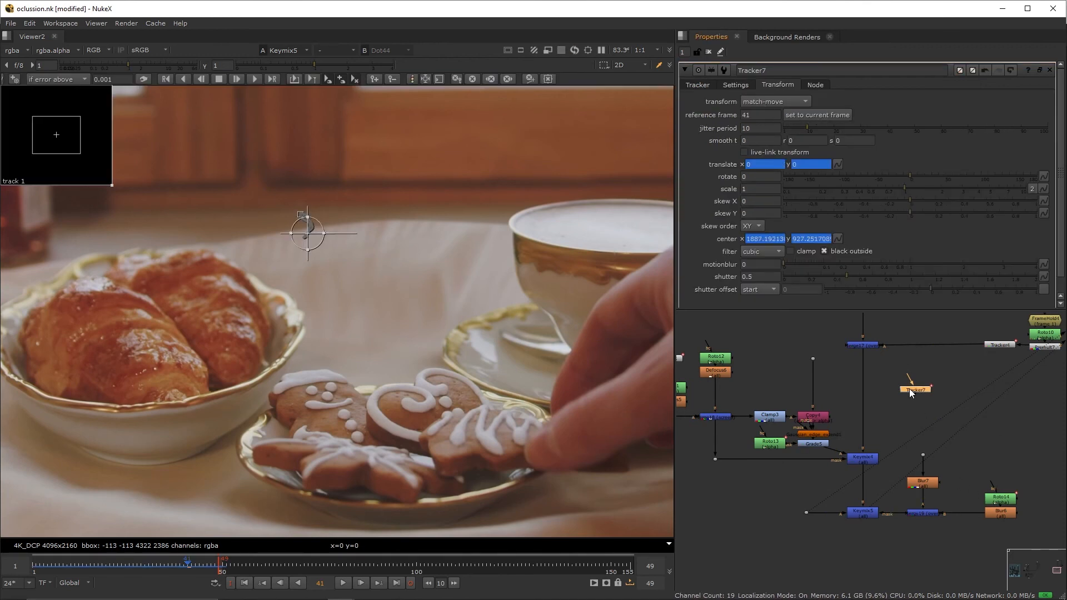